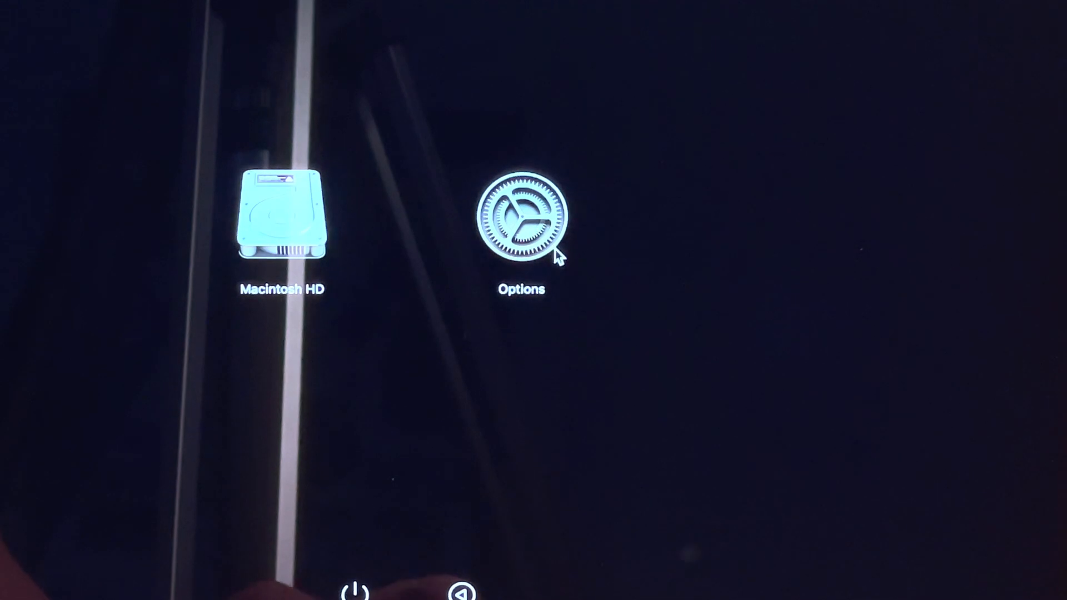
# Boot into macOS Recovery through the startup Options screen
pyautogui.click(519, 219)
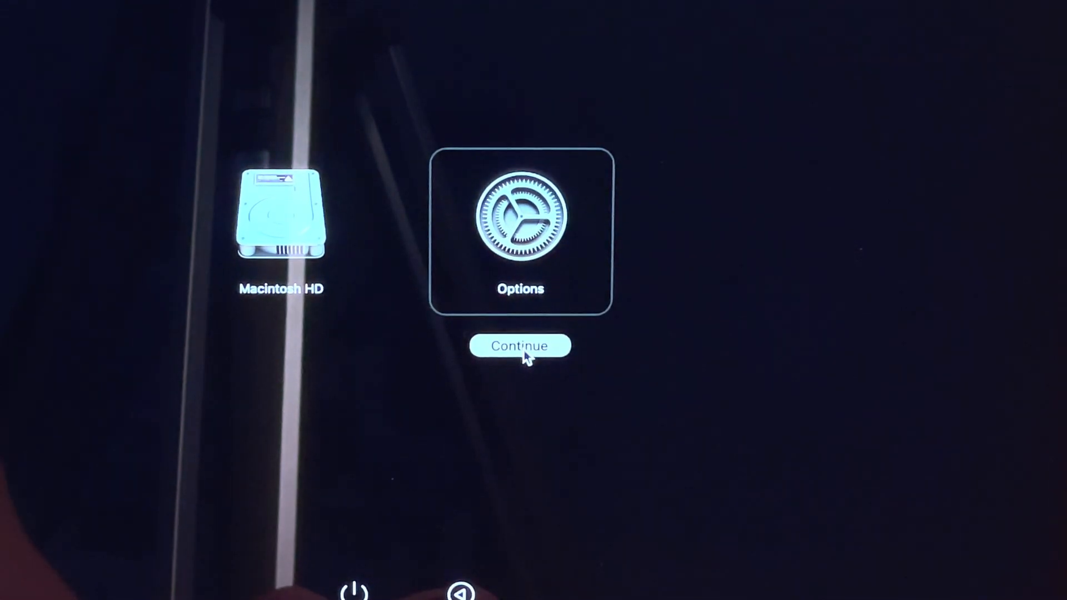
pyautogui.click(519, 346)
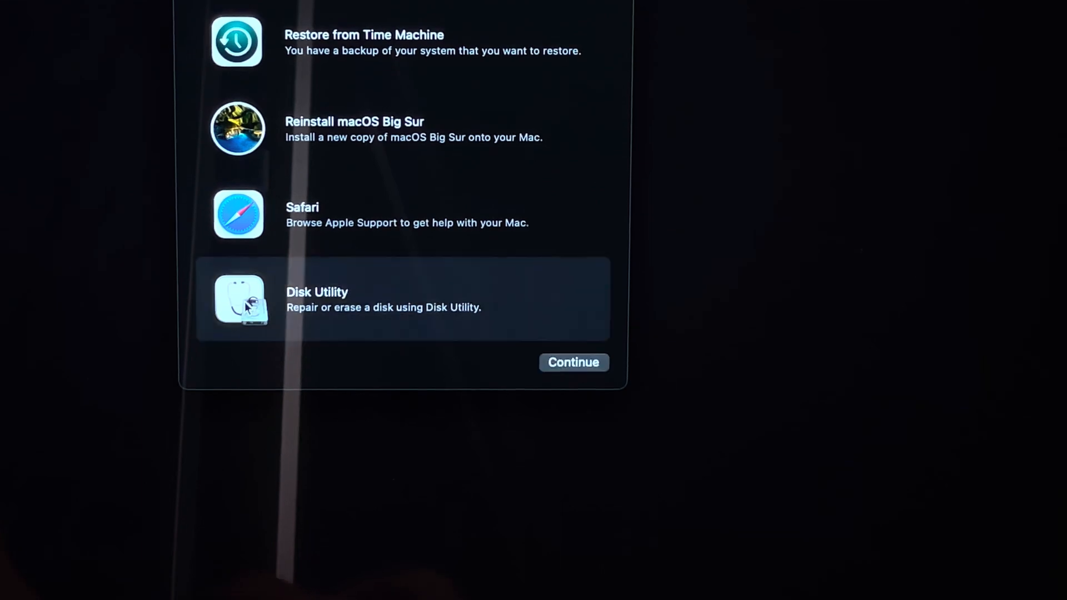
# Open Disk Utility, select the Data volume, and request deleting its entire volume group
pyautogui.click(573, 363)
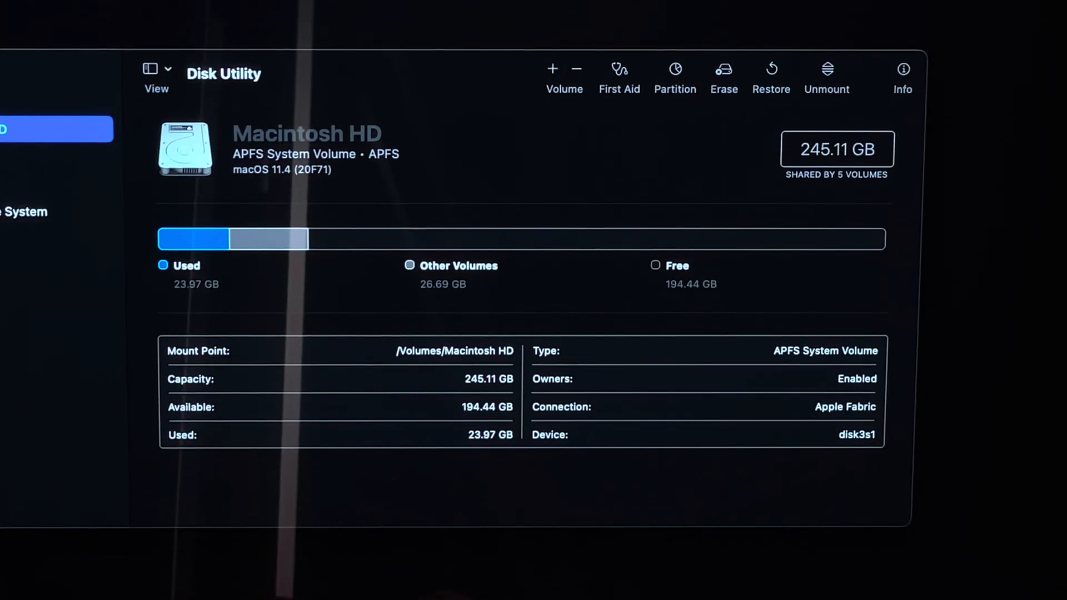
pyautogui.click(44, 154)
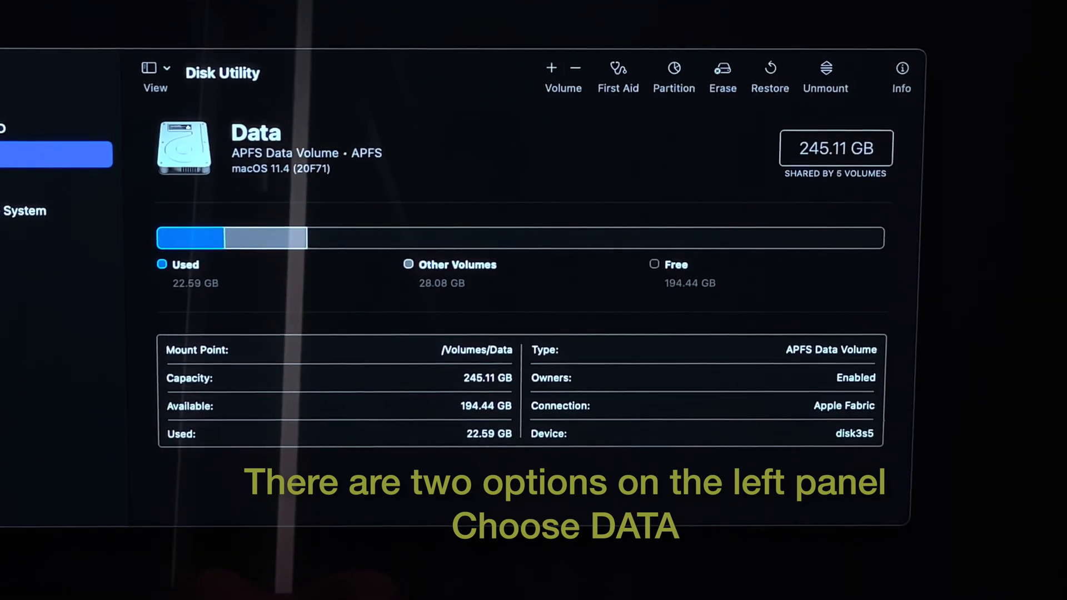
pyautogui.moveTo(575, 68)
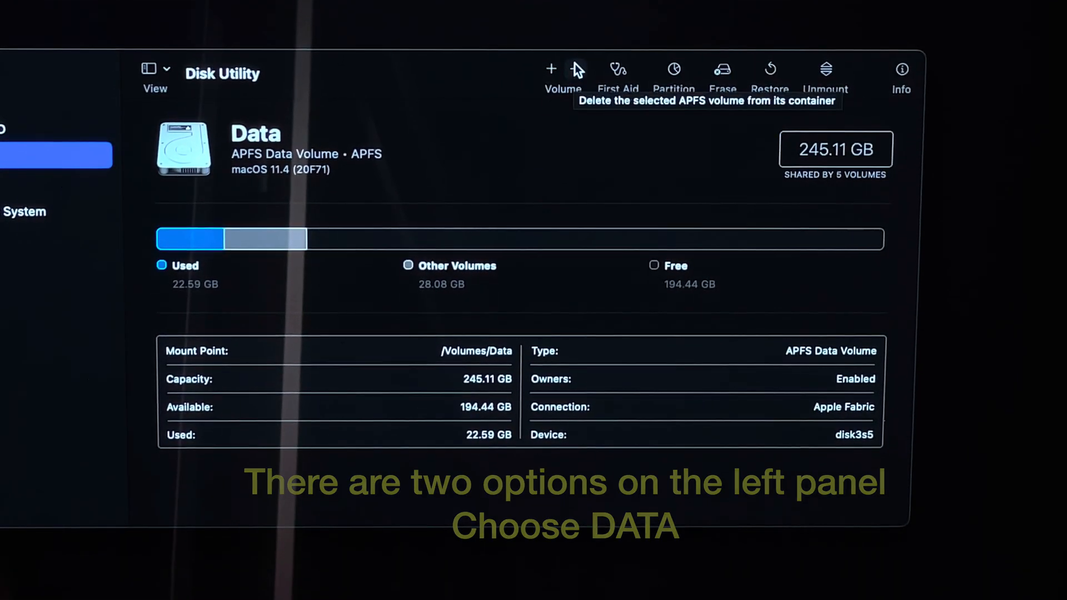
pyautogui.click(565, 69)
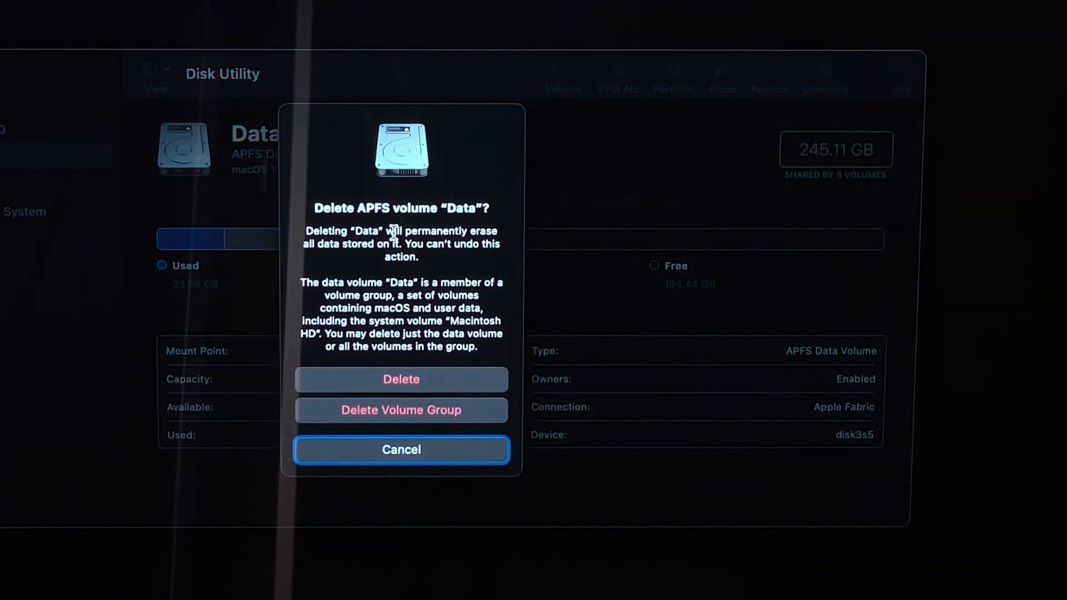
pyautogui.moveTo(367, 424)
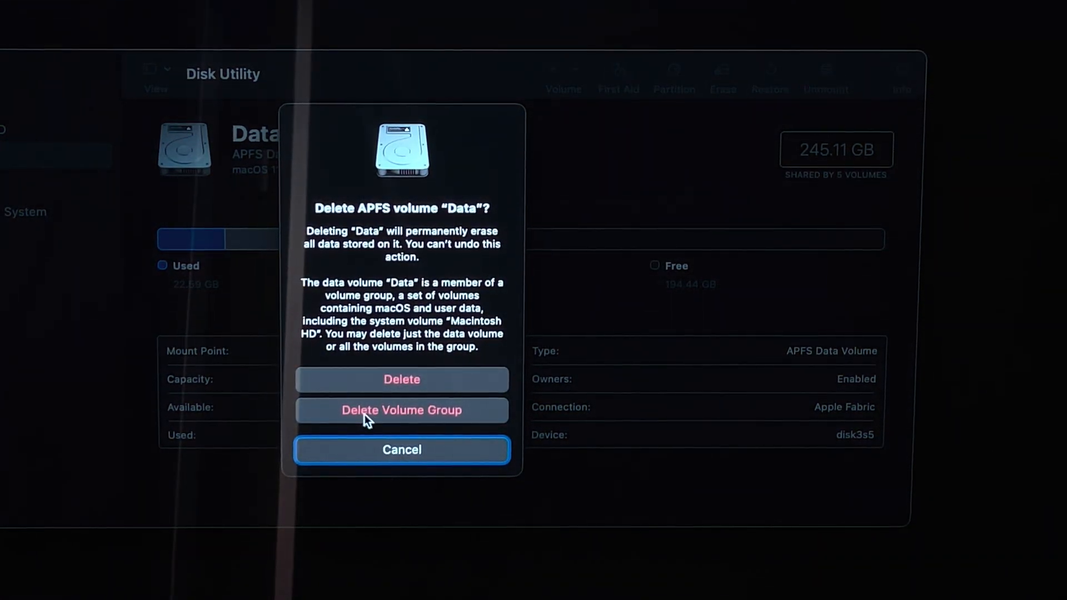
pyautogui.click(401, 450)
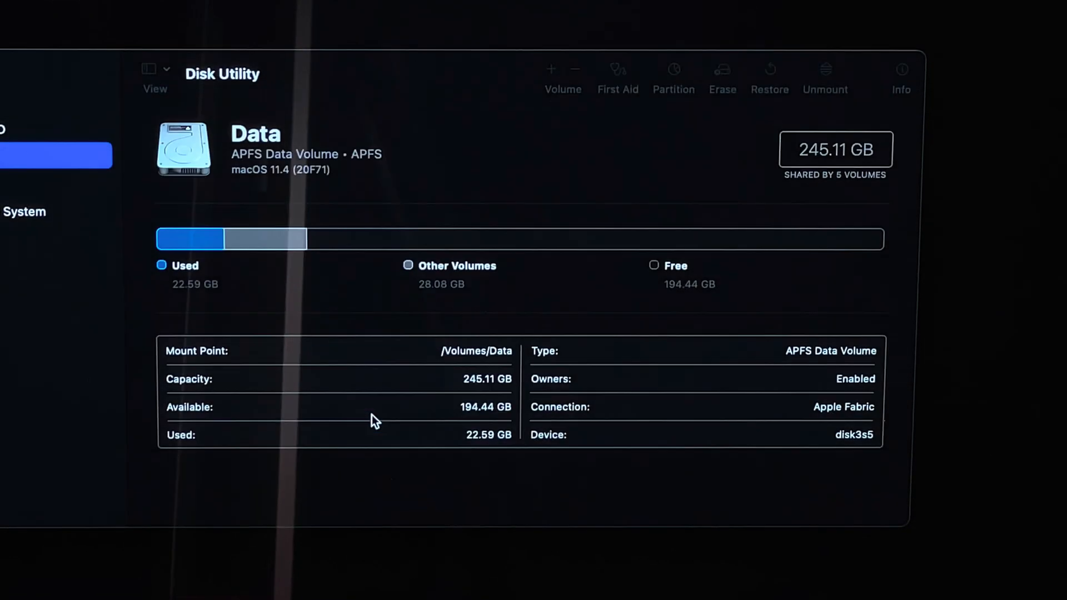
# Accept the Erase Mac alert to fully erase all data and settings
pyautogui.click(722, 73)
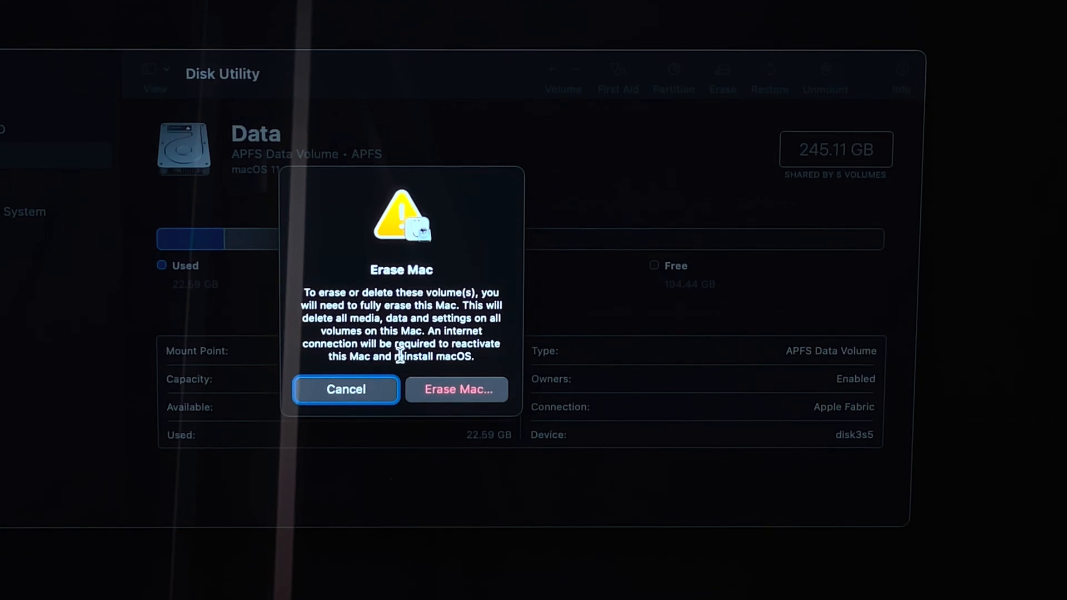
pyautogui.moveTo(395, 374)
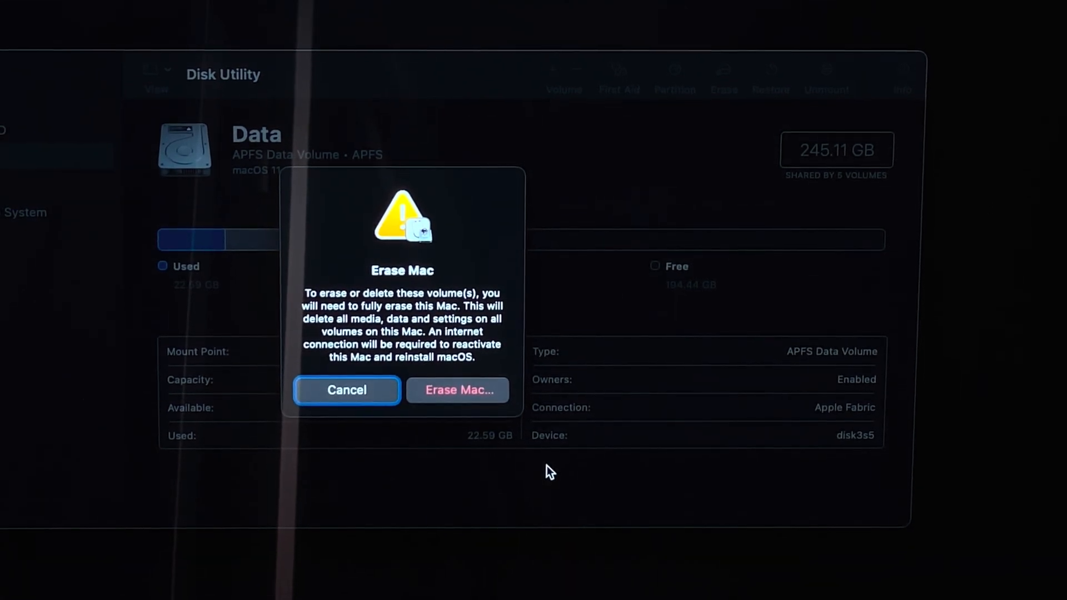
pyautogui.click(458, 390)
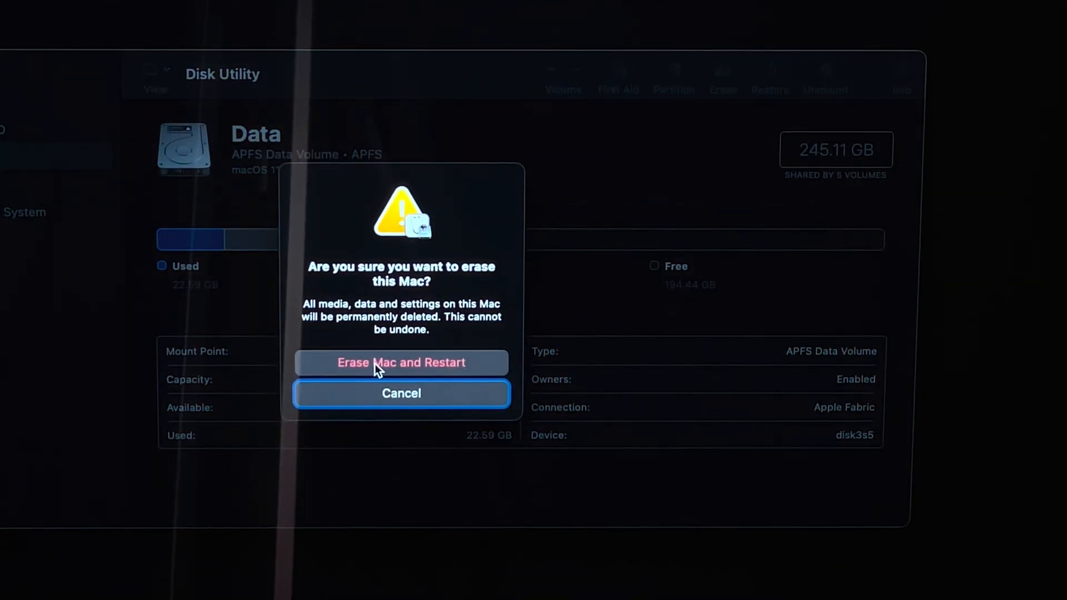
# Confirm Erase Mac and Restart, and wait for the Recovery utilities to reappear
pyautogui.click(401, 362)
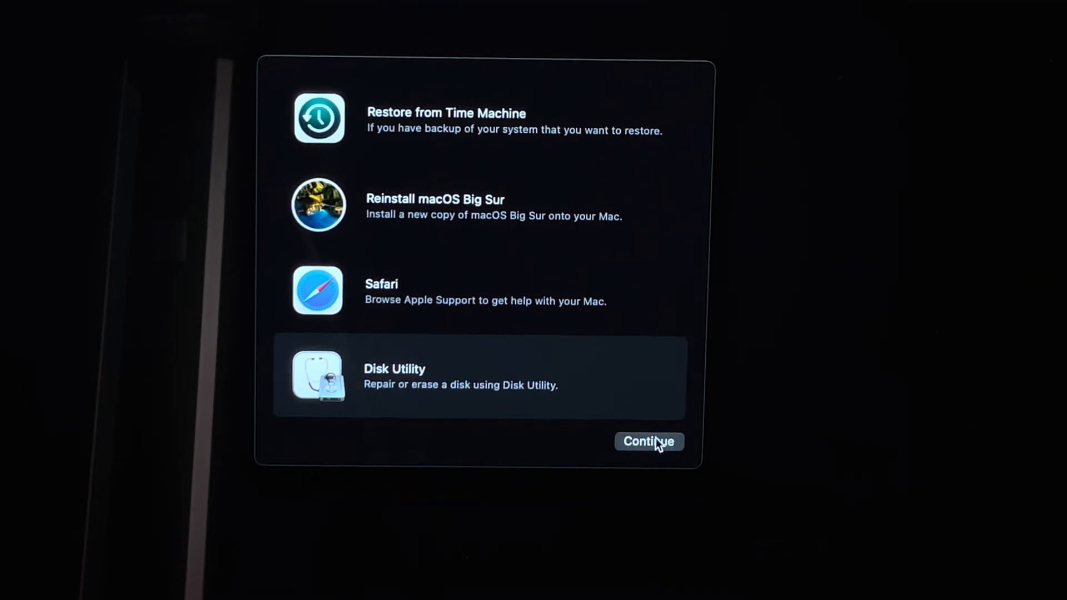
# Erase the Untitled volume in Disk Utility as an APFS volume named 'Macintosh SSD'
pyautogui.click(650, 442)
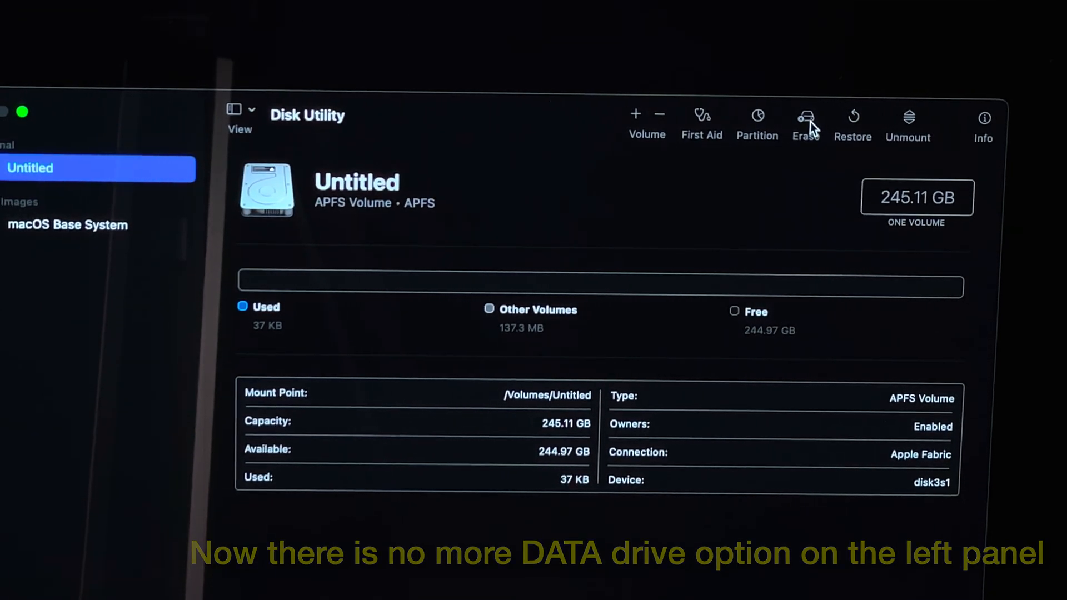
pyautogui.moveTo(814, 122)
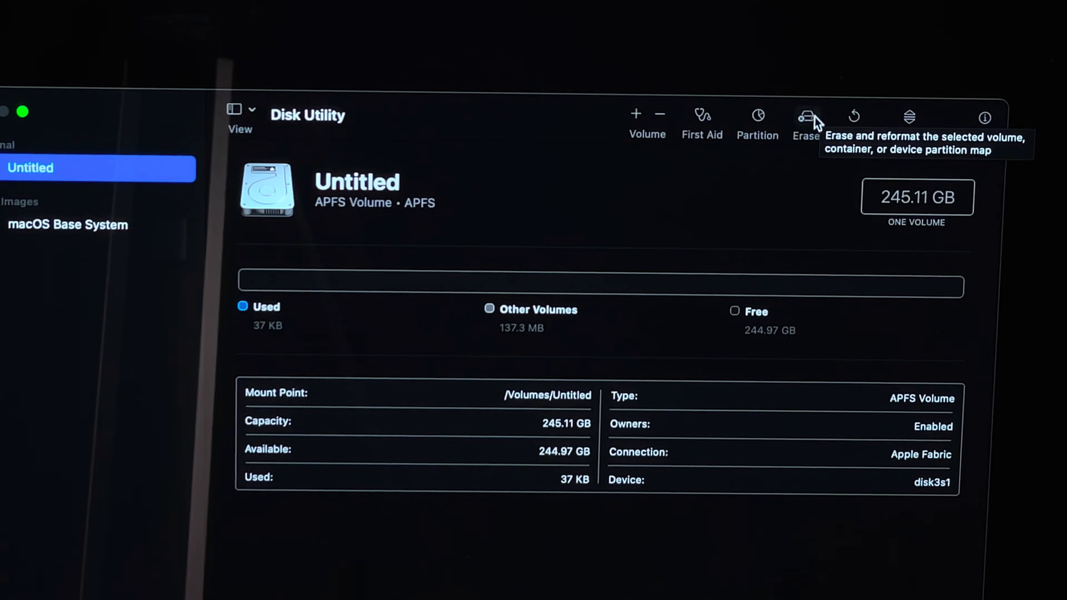
pyautogui.click(806, 115)
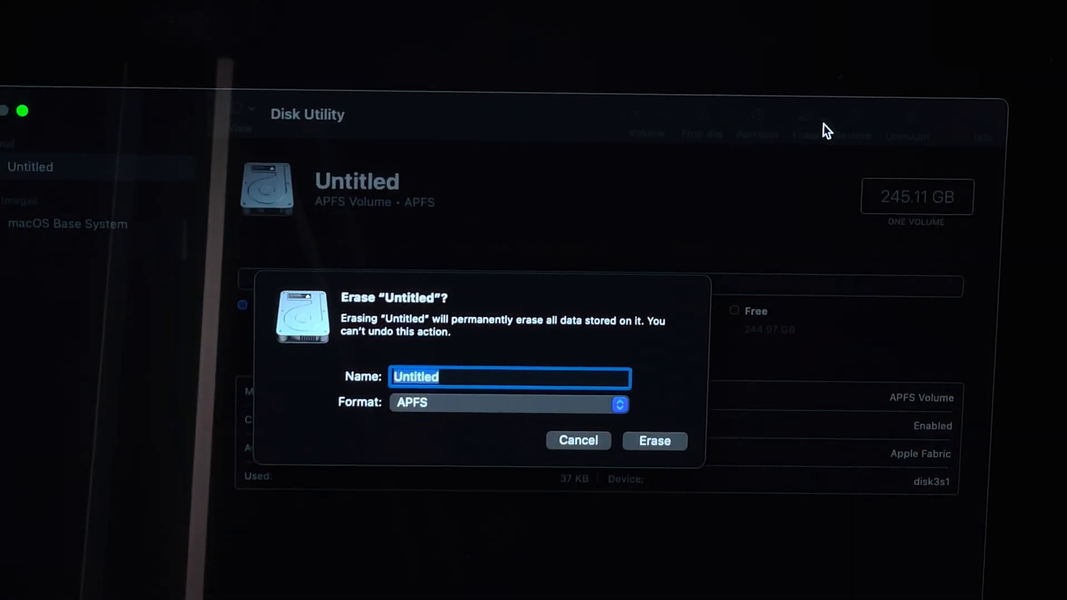
pyautogui.write('Mac')
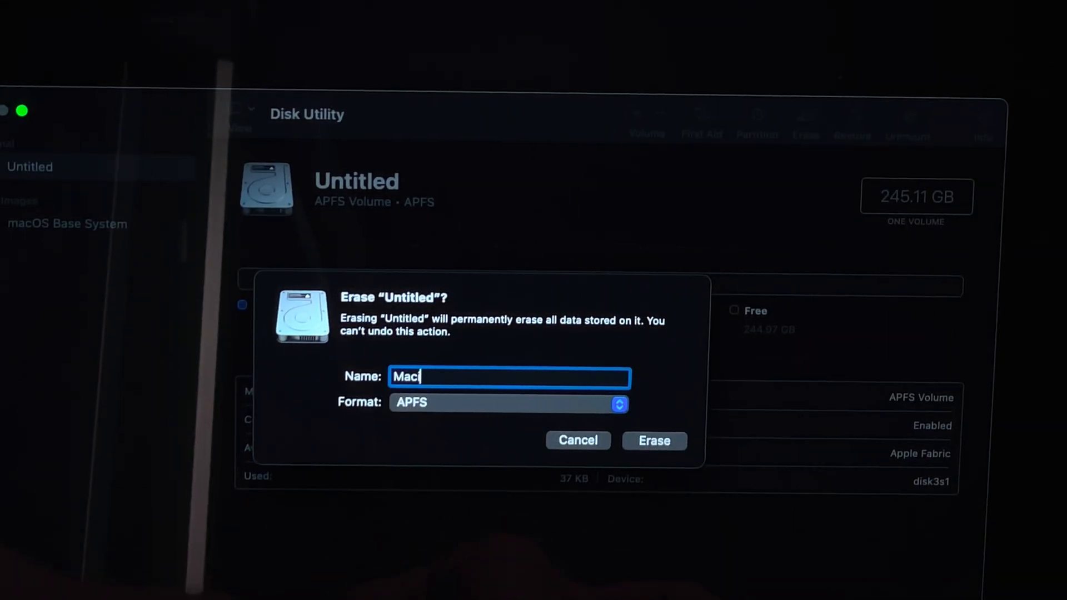
pyautogui.write('intosh')
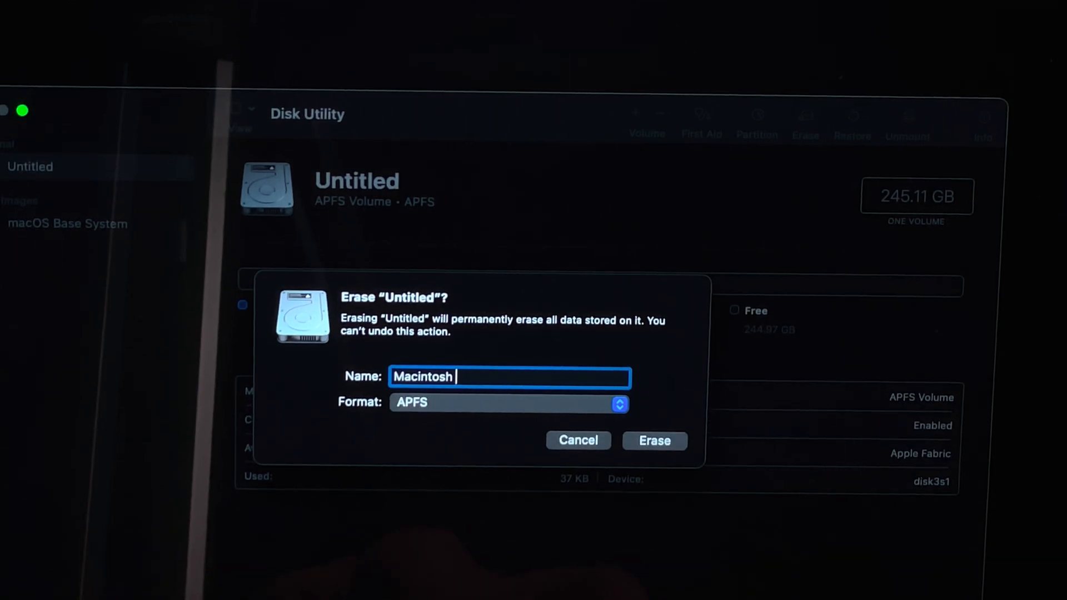
pyautogui.write('SSD')
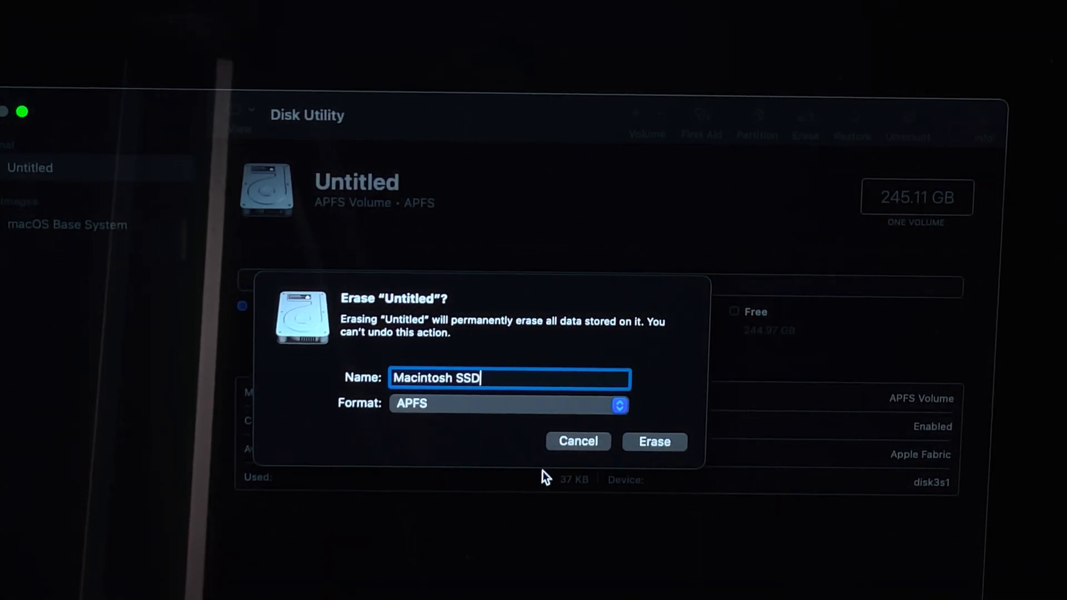
pyautogui.click(619, 404)
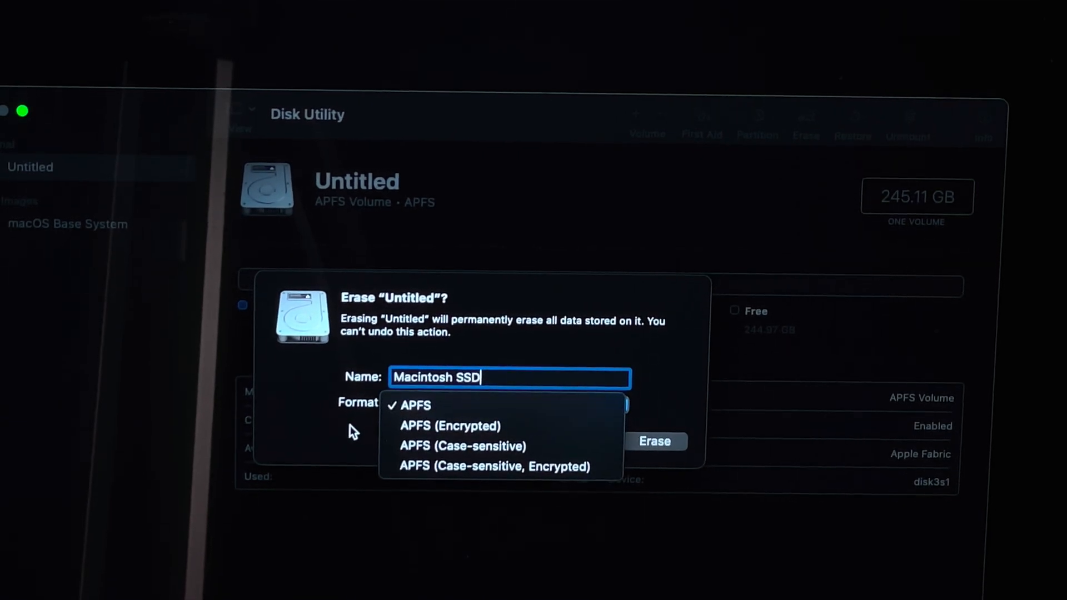
pyautogui.click(415, 405)
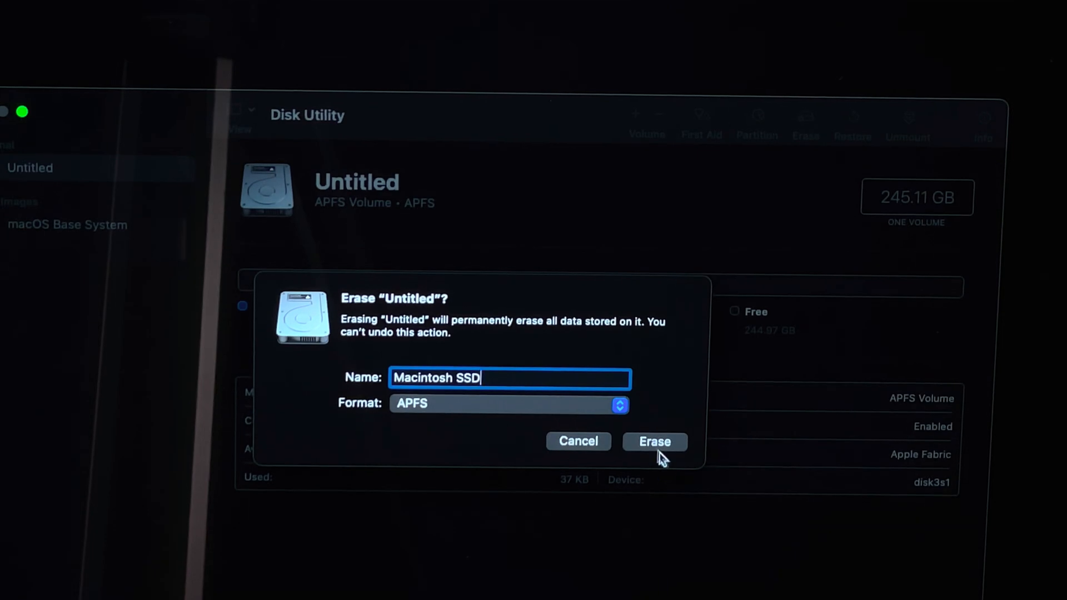
pyautogui.click(655, 442)
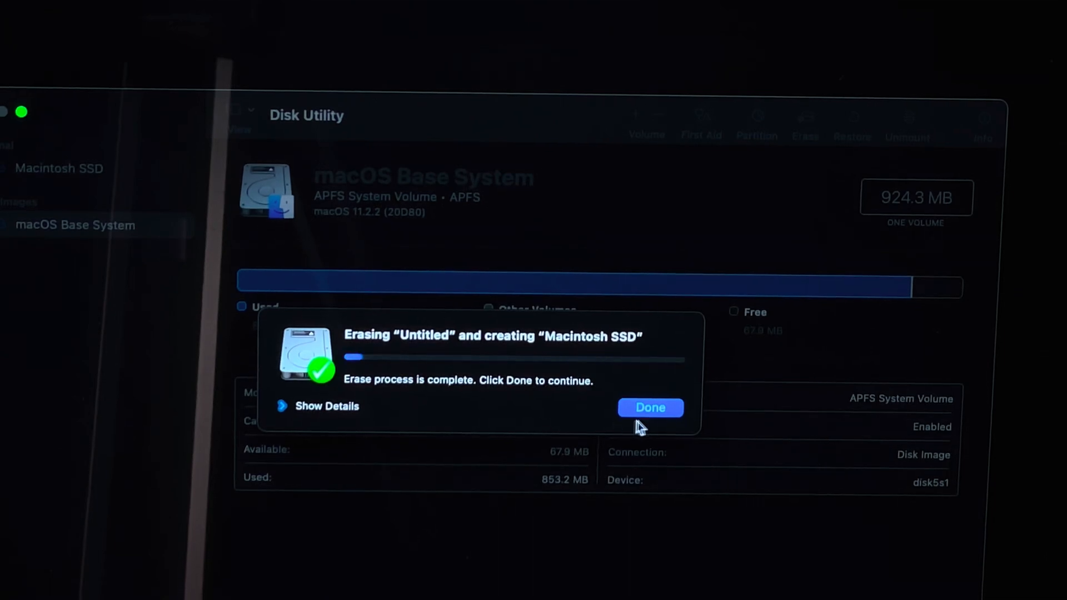
pyautogui.click(650, 407)
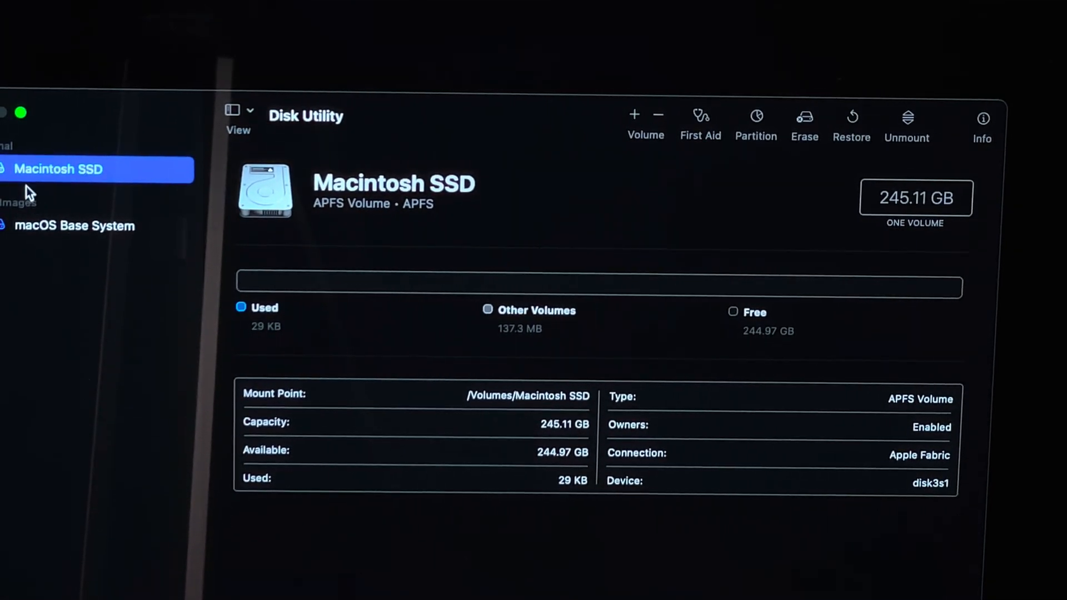
pyautogui.moveTo(598, 271)
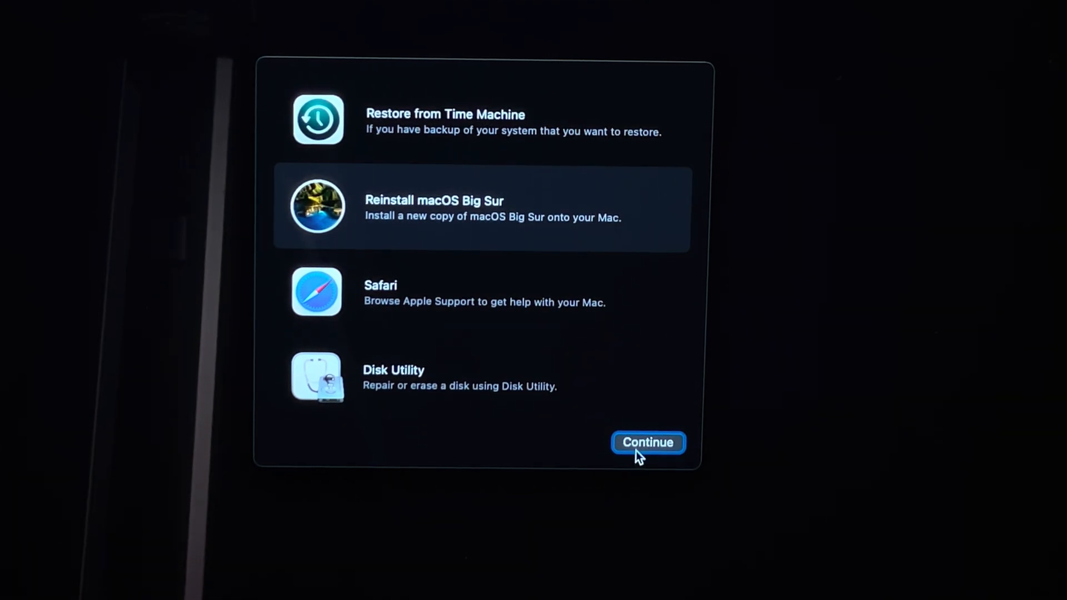
# Reinstall macOS Big Sur onto Macintosh SSD, agreeing to the license and ignoring the power warning
pyautogui.click(648, 443)
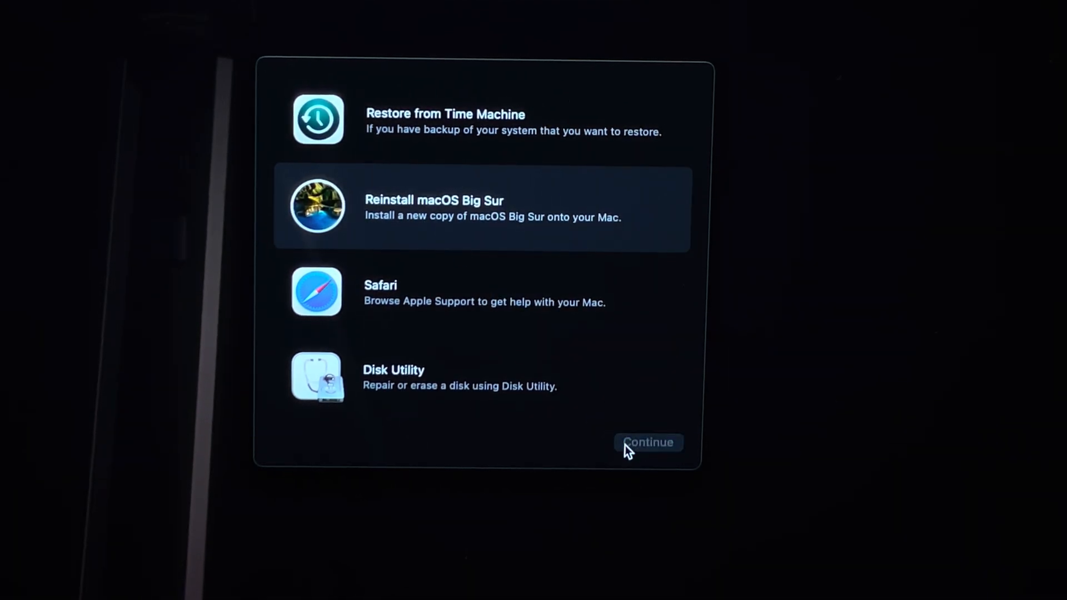
pyautogui.click(648, 442)
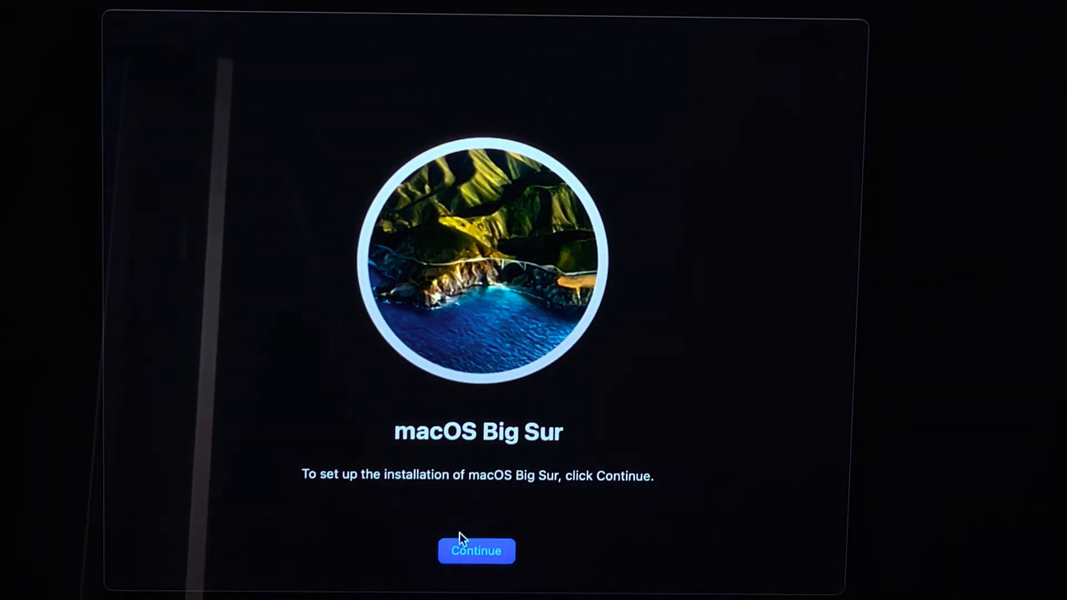
pyautogui.click(476, 551)
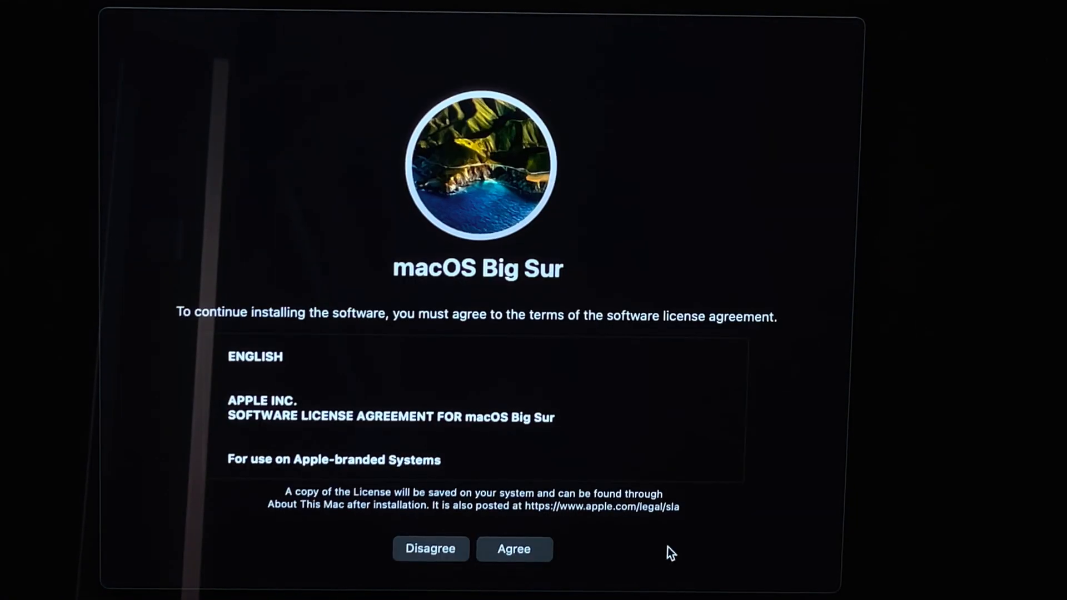
pyautogui.click(514, 550)
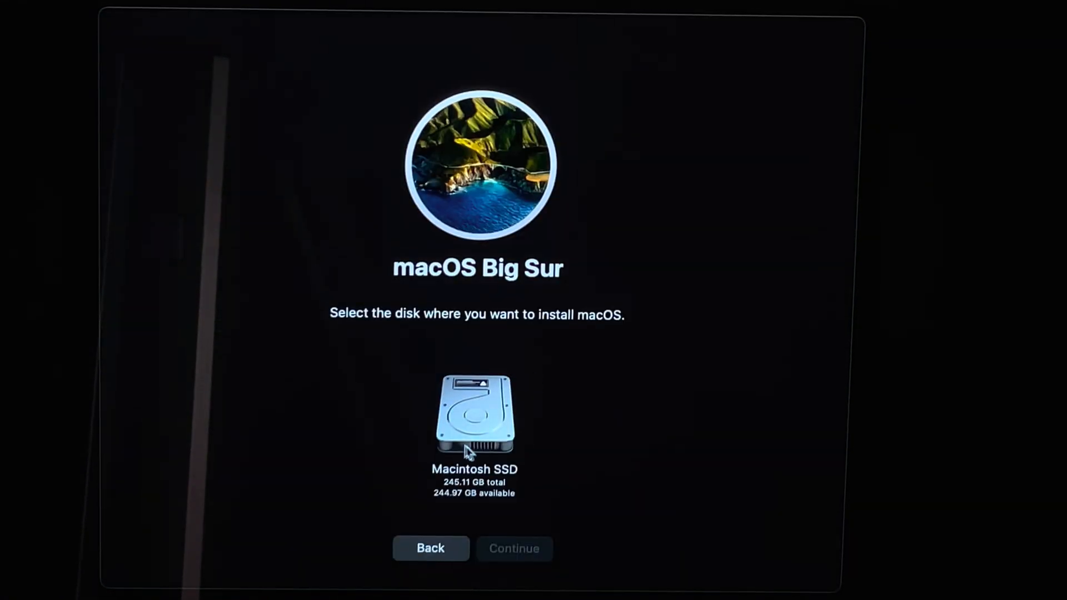
pyautogui.click(474, 424)
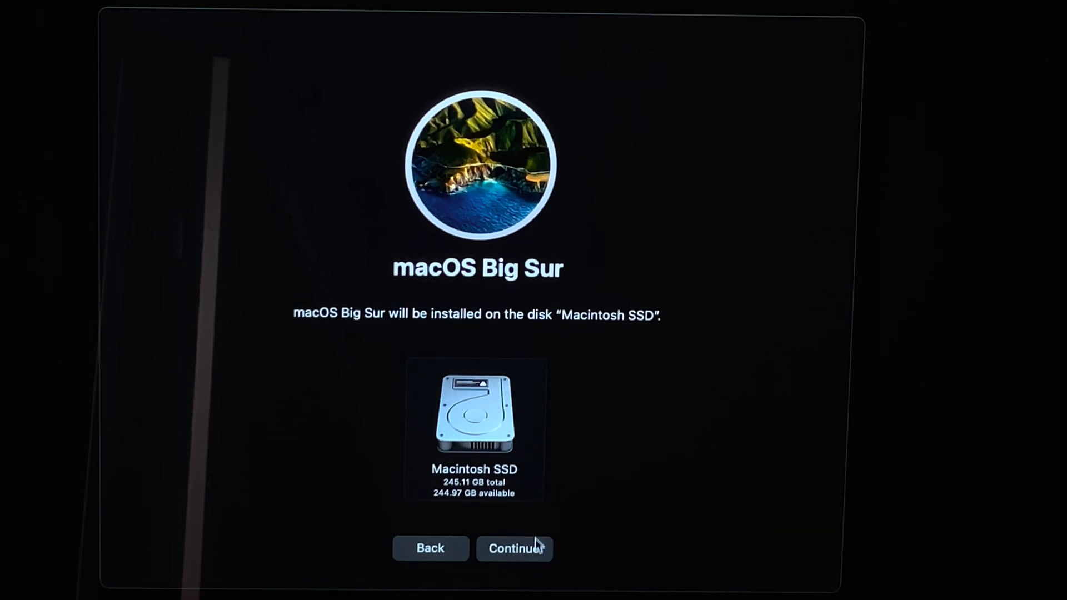
pyautogui.click(515, 548)
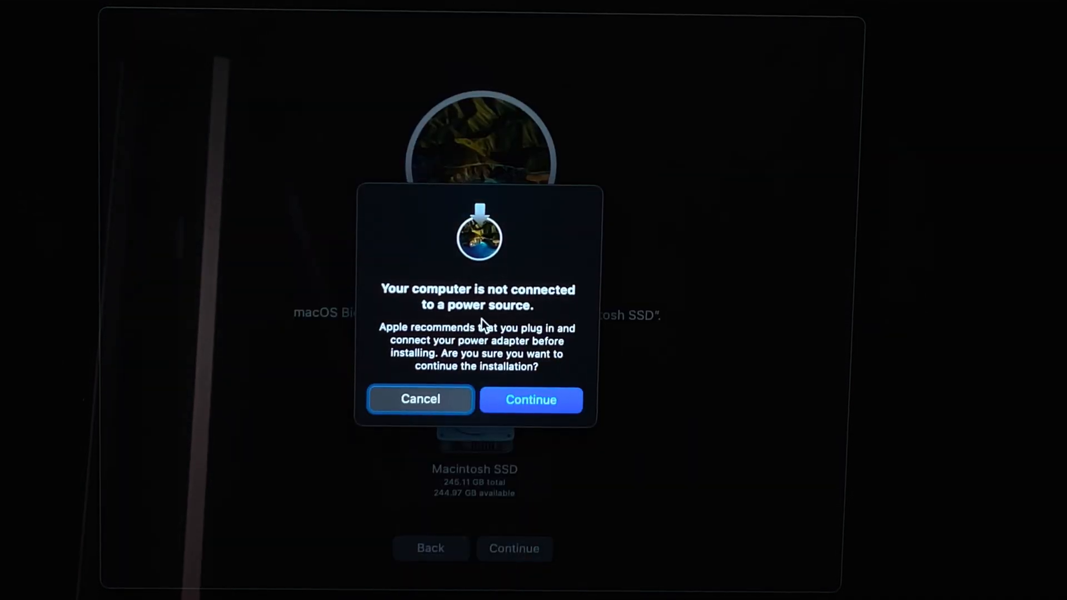
pyautogui.moveTo(1031, 6)
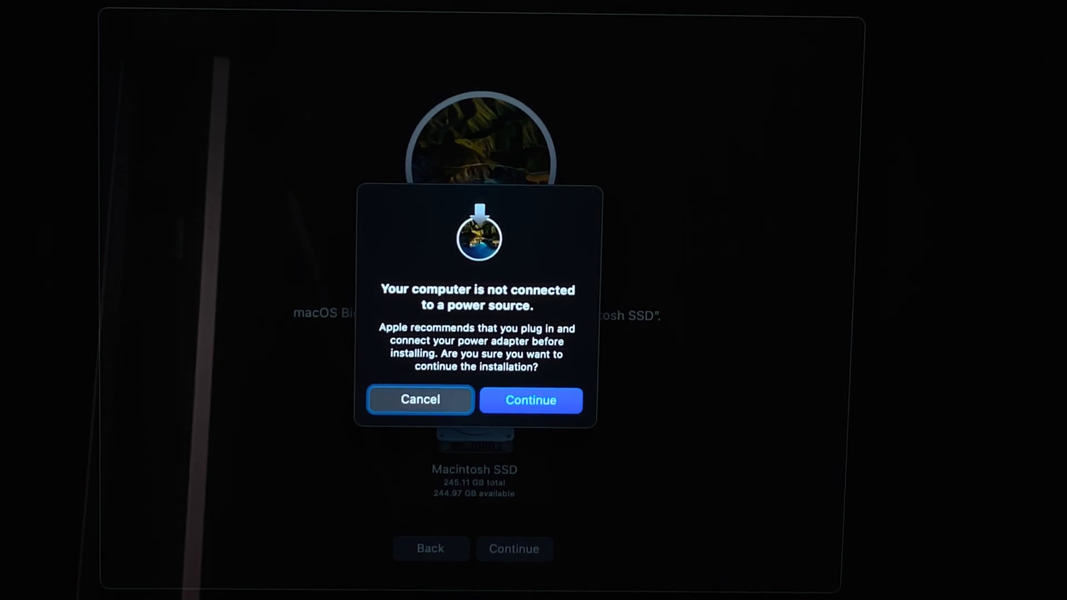
pyautogui.moveTo(402, 427)
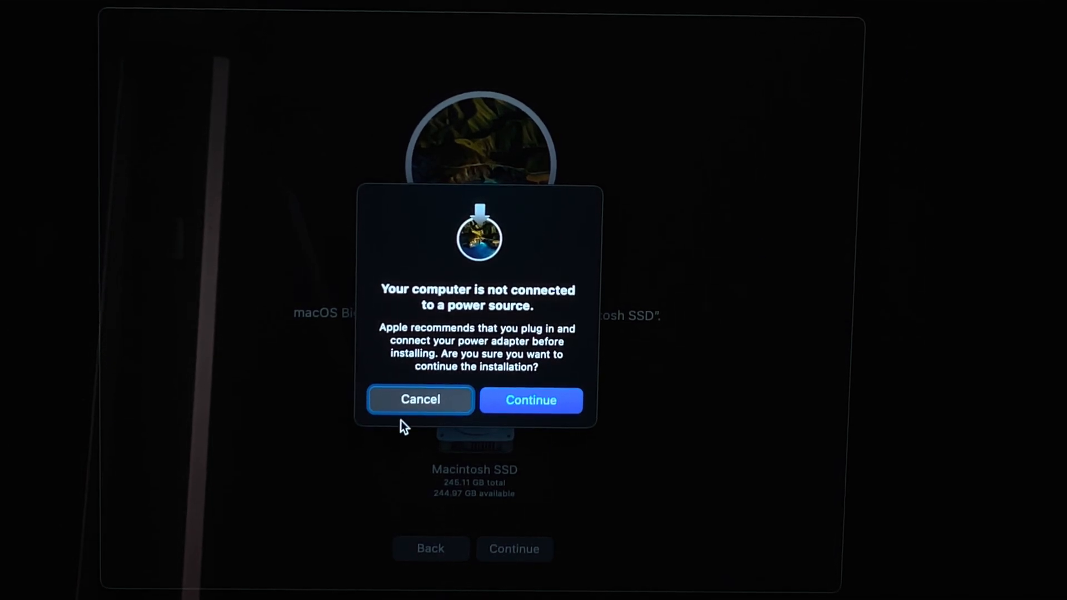
pyautogui.click(531, 401)
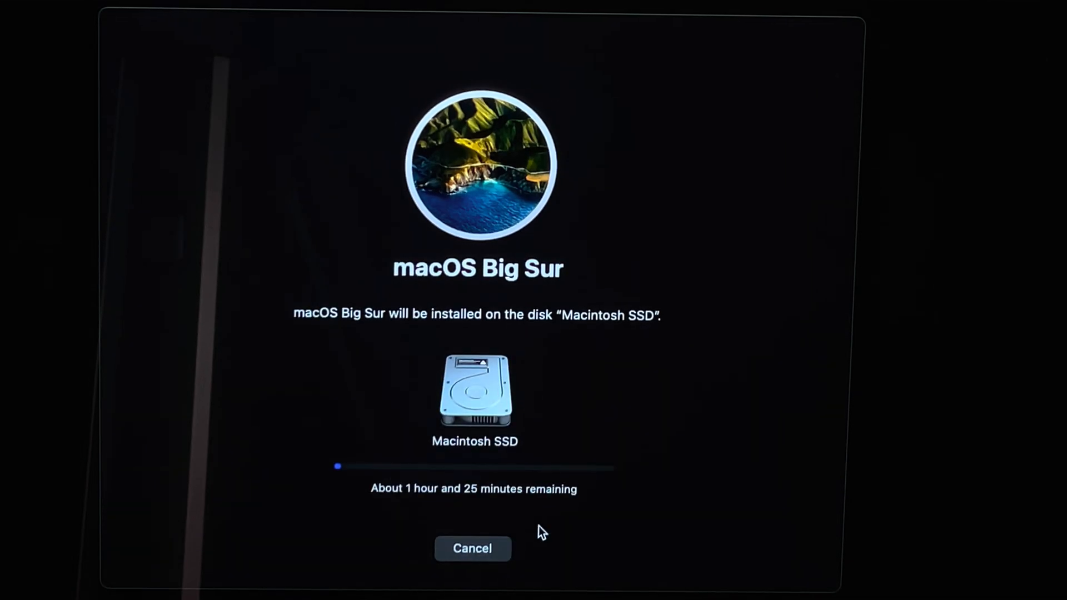